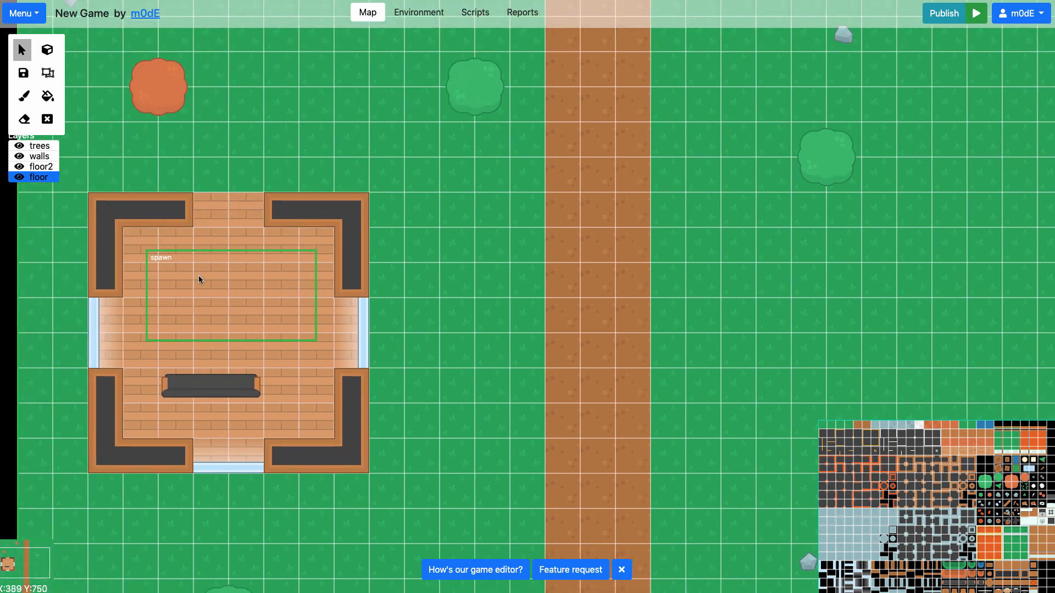
pyautogui.moveTo(48, 72)
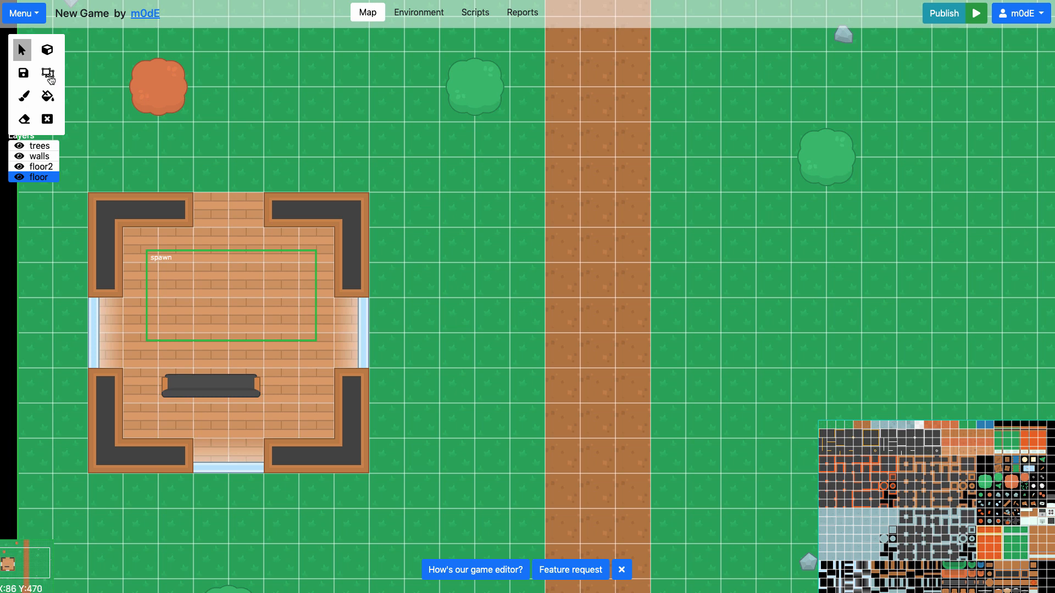
# Step: Switch to the region tool and pan the map to show the house and dirt road
pyautogui.click(47, 73)
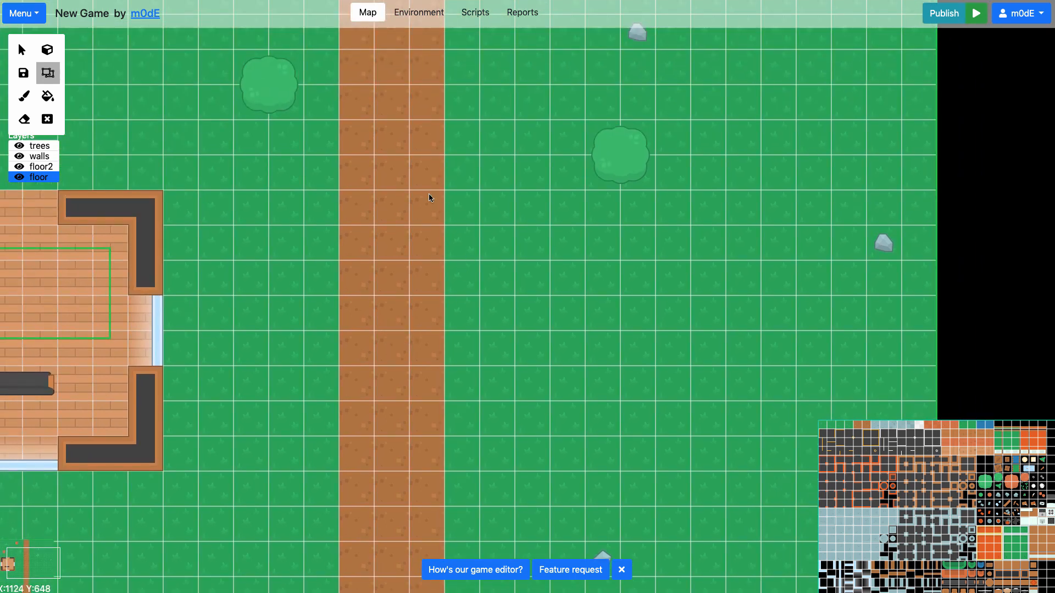
pyautogui.moveTo(431, 198); pyautogui.dragTo(471, 252)
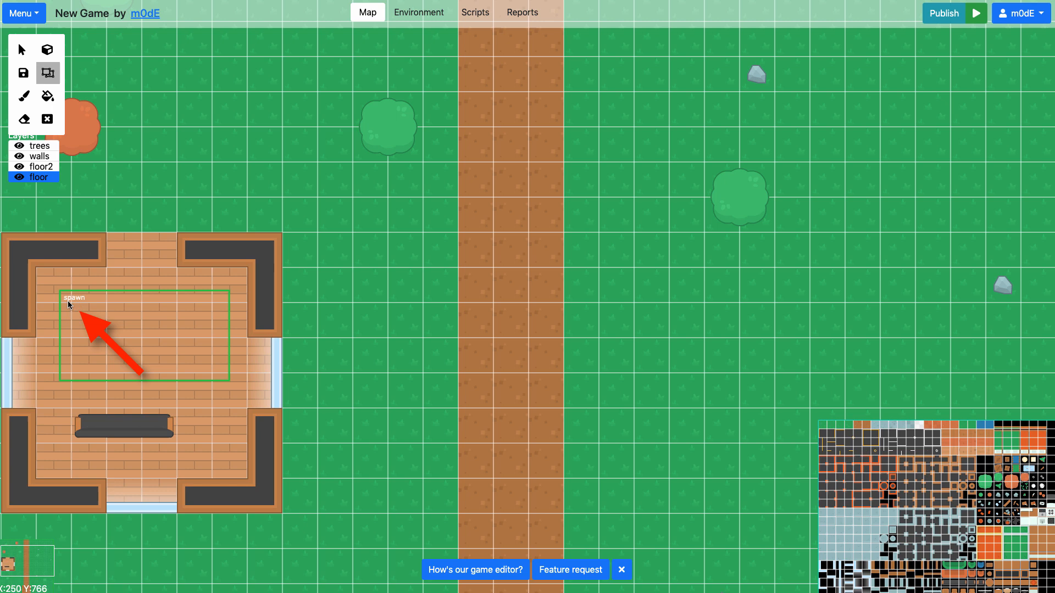
pyautogui.moveTo(82, 308)
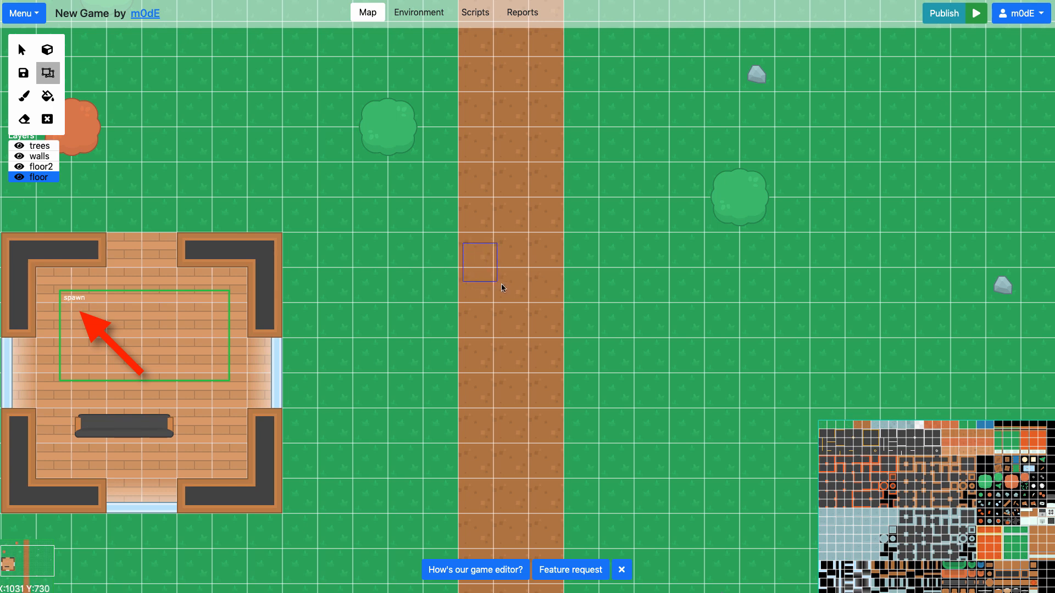
# Step: Finish the new region on the dirt road and give it the key 'spawn'
pyautogui.click(479, 263)
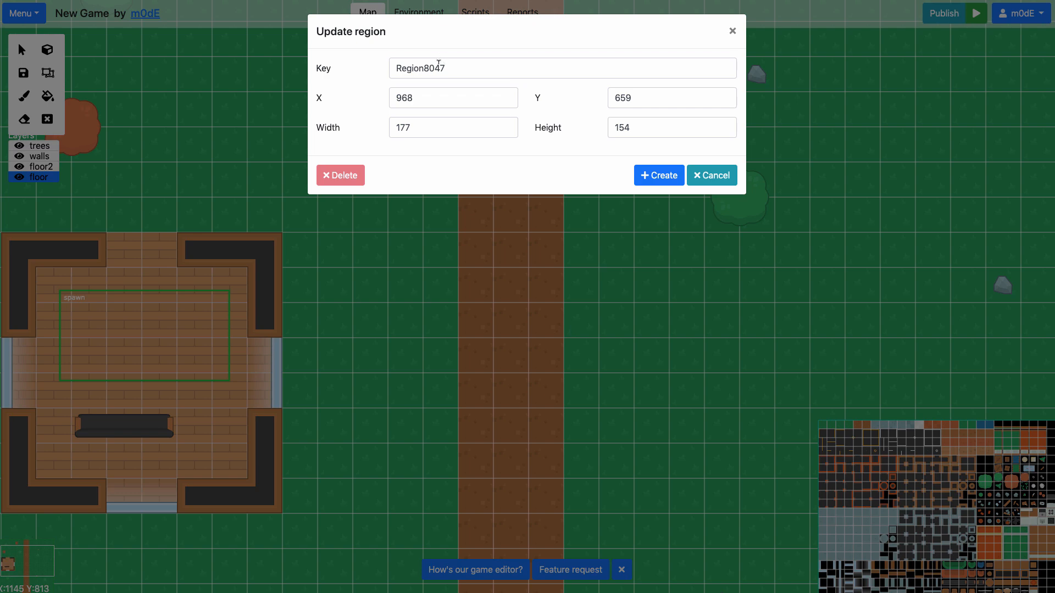
pyautogui.write('spawn')
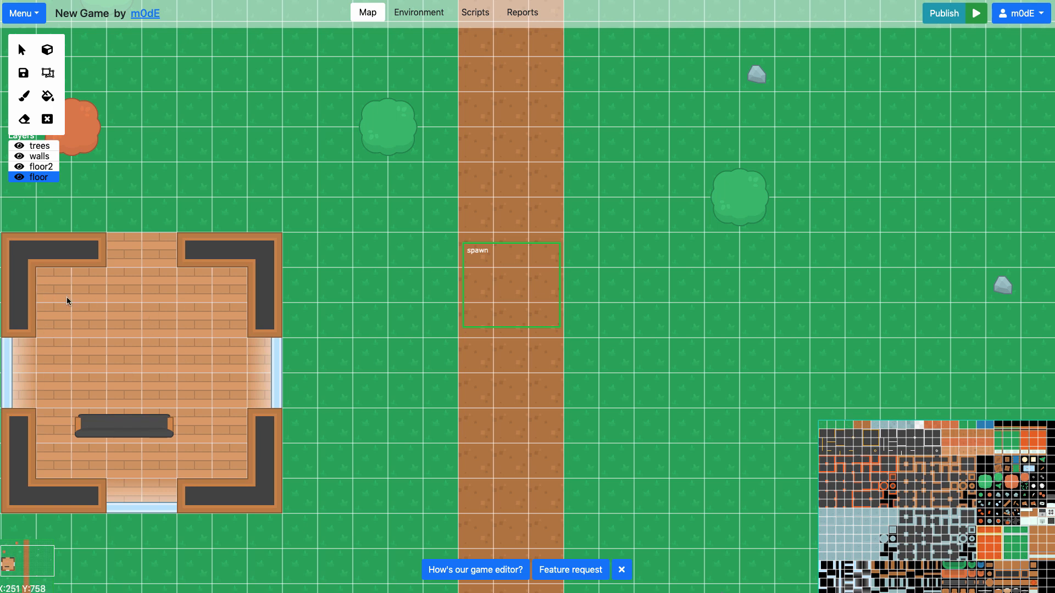
pyautogui.moveTo(113, 326)
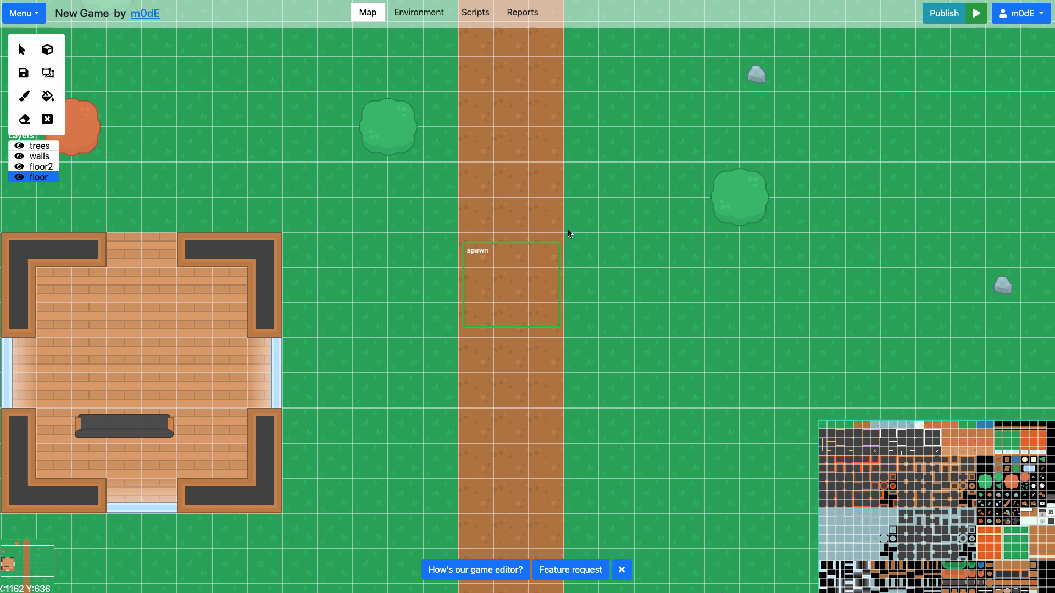
# Step: Nudge the map view and bring up the publish form for New Game
pyautogui.moveTo(569, 233); pyautogui.dragTo(443, 328)
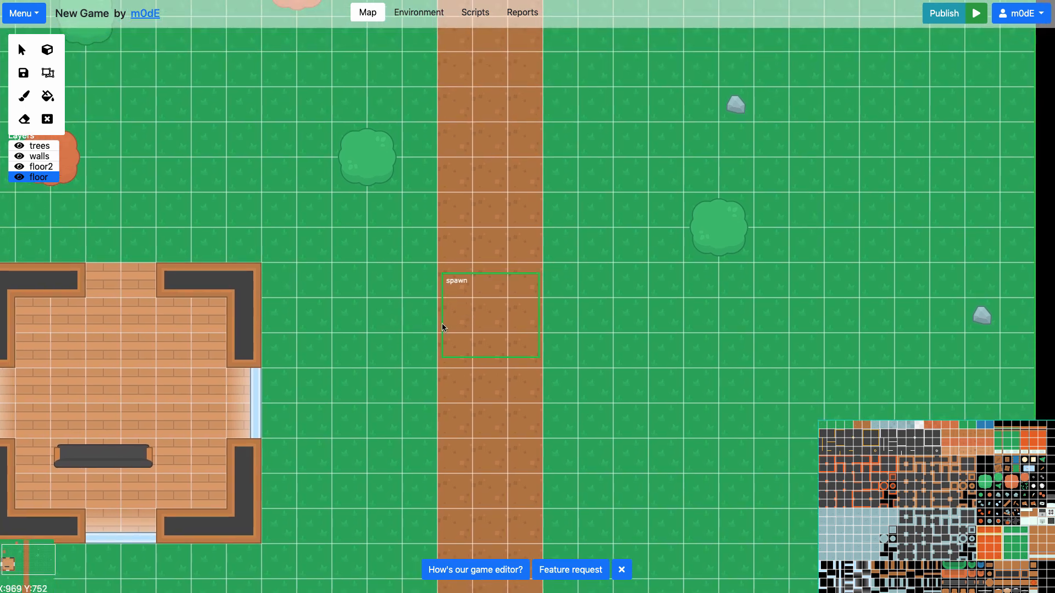
pyautogui.moveTo(443, 323)
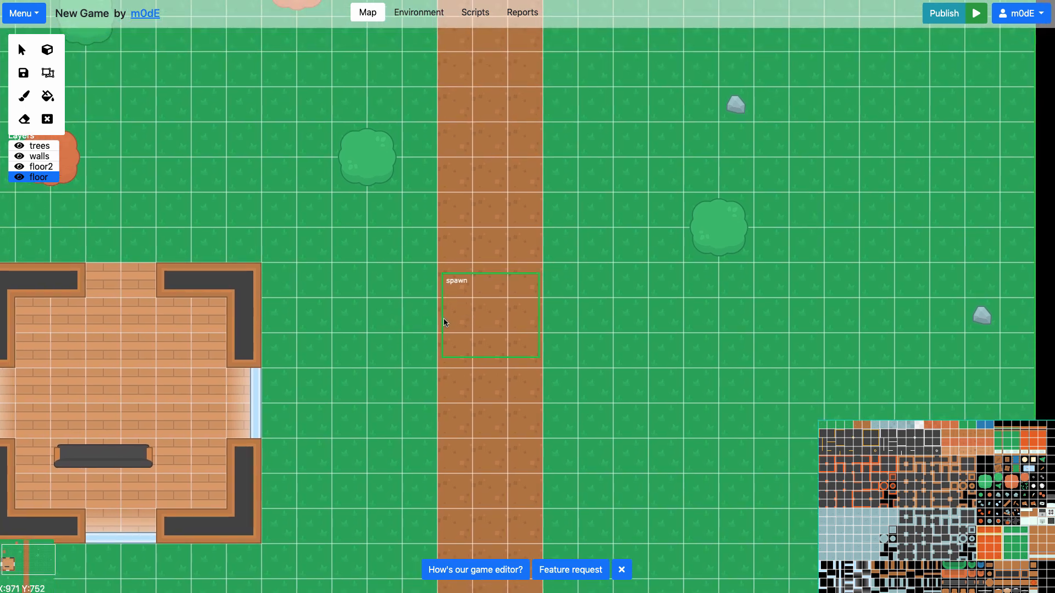
pyautogui.click(943, 12)
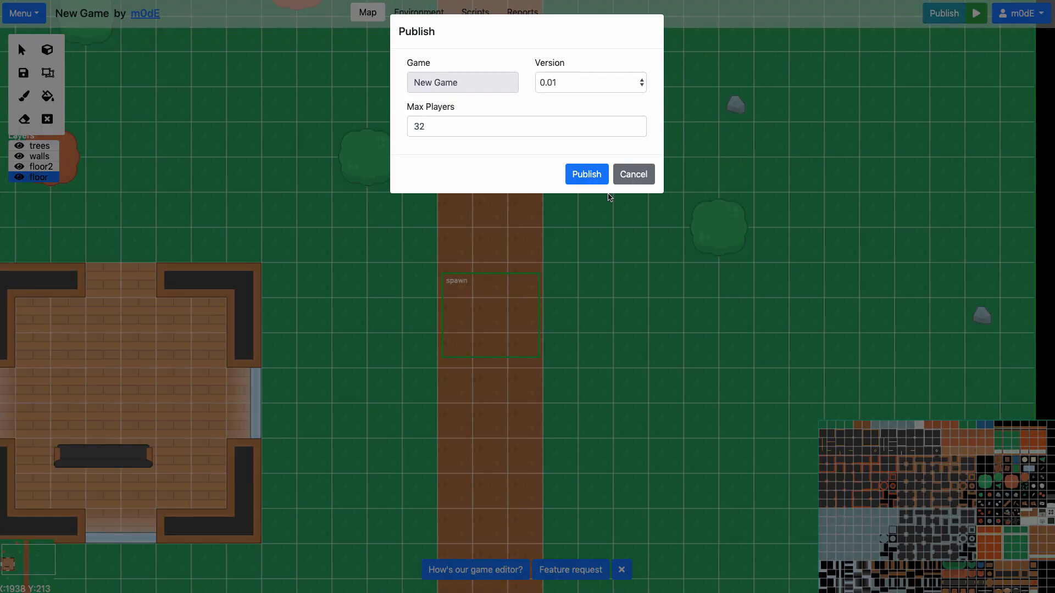
# Step: Publish New Game and close the 'Your game is live!' notice
pyautogui.click(587, 174)
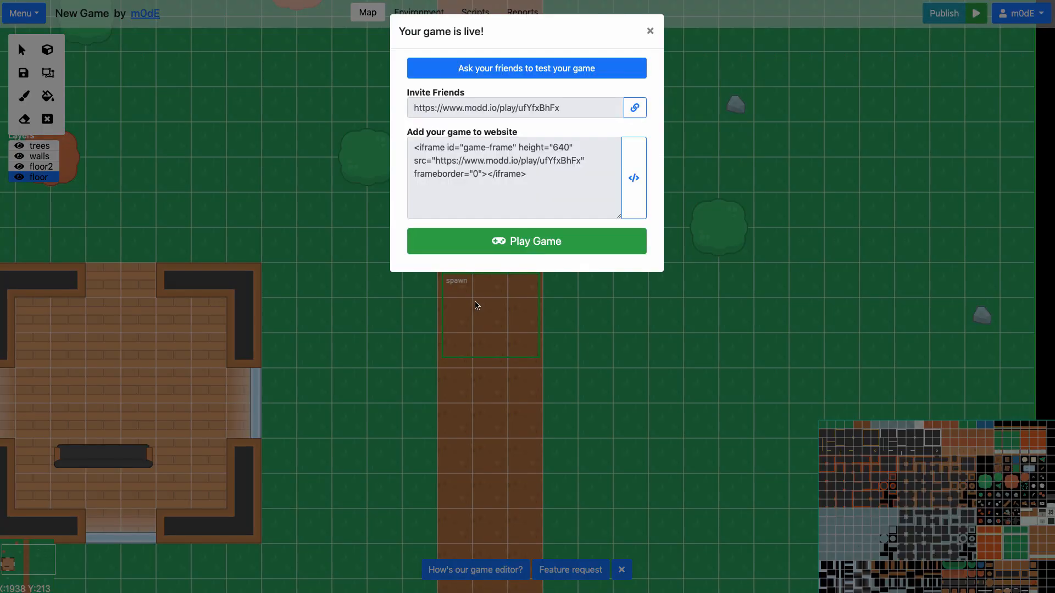
pyautogui.click(526, 241)
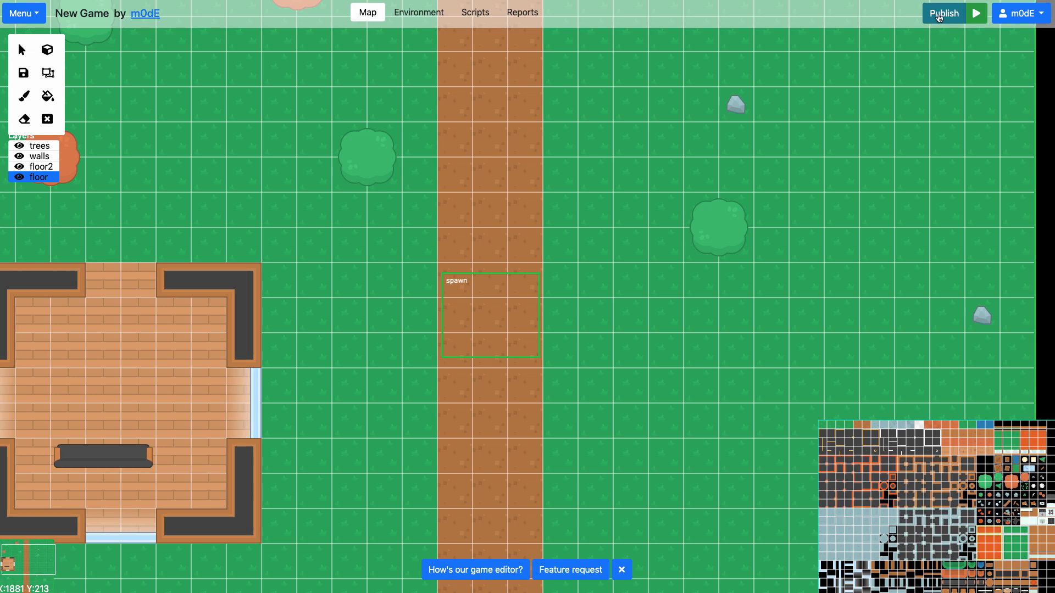
# Step: Re-publish New Game with the moved spawn region and launch it to play
pyautogui.click(943, 13)
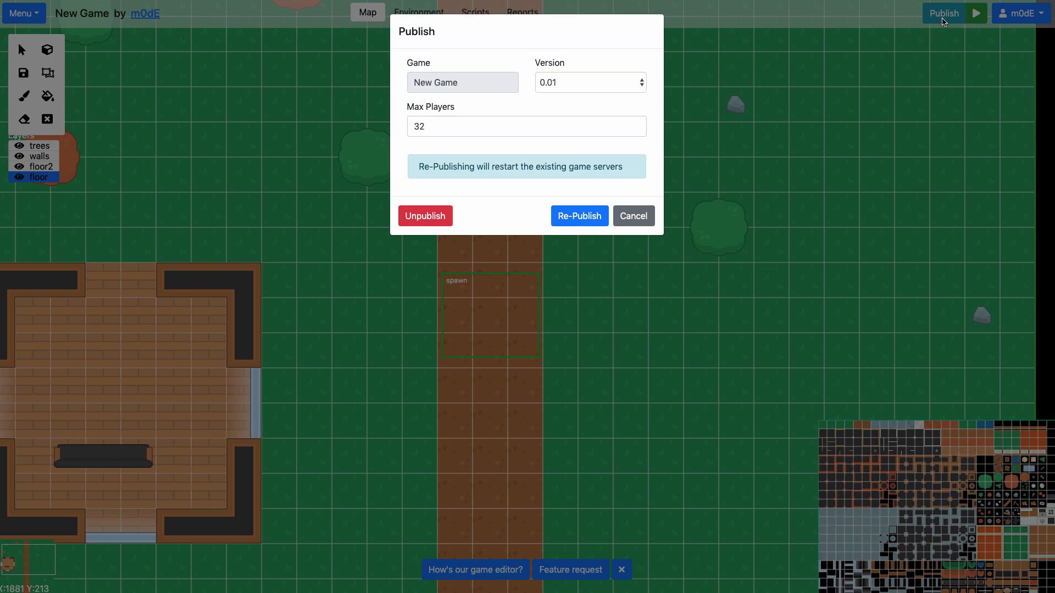
pyautogui.moveTo(949, 25)
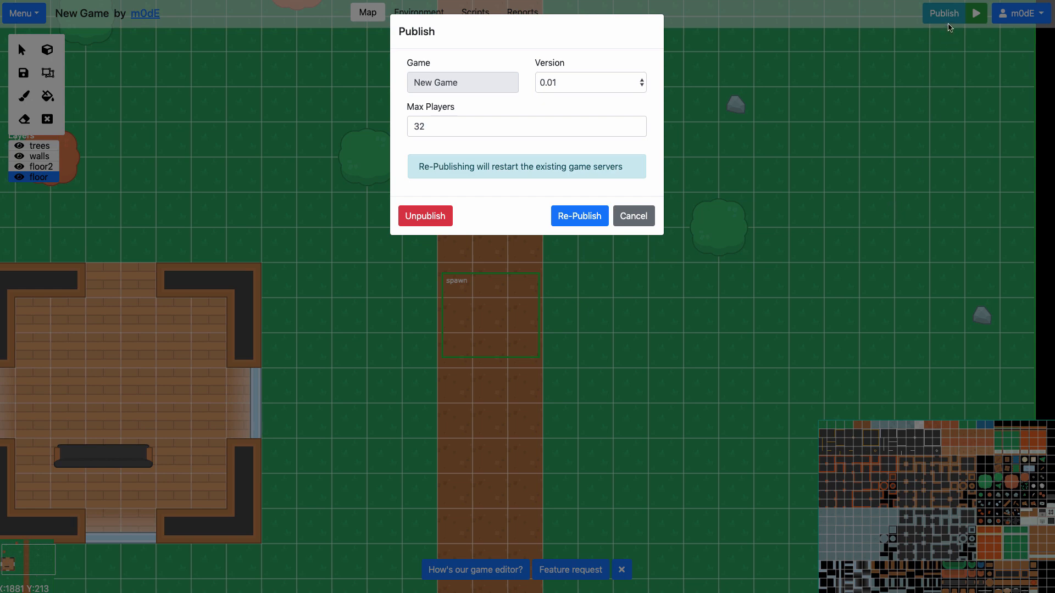
pyautogui.moveTo(578, 216)
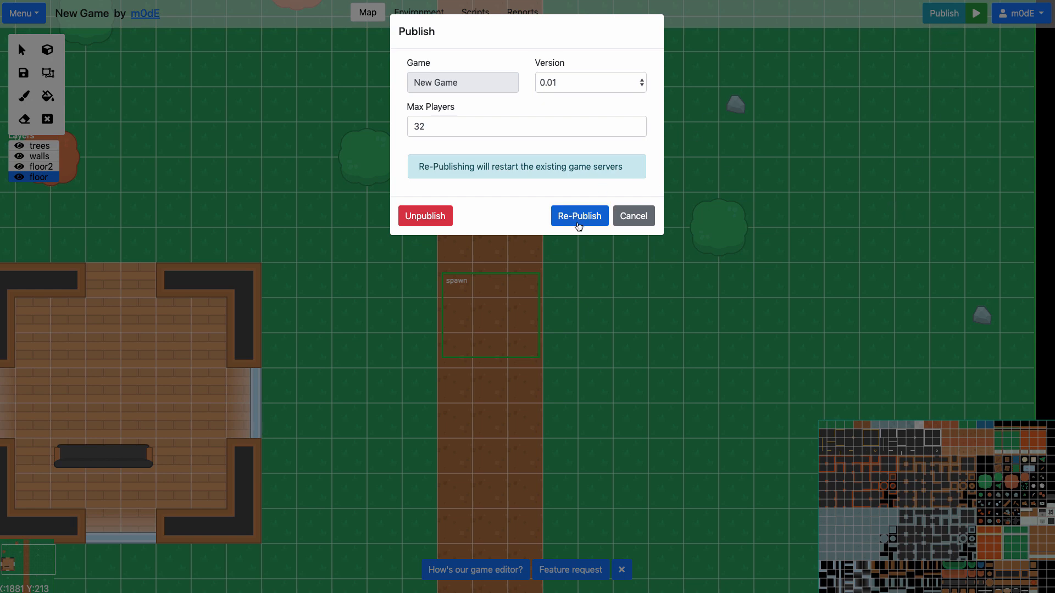
pyautogui.click(632, 216)
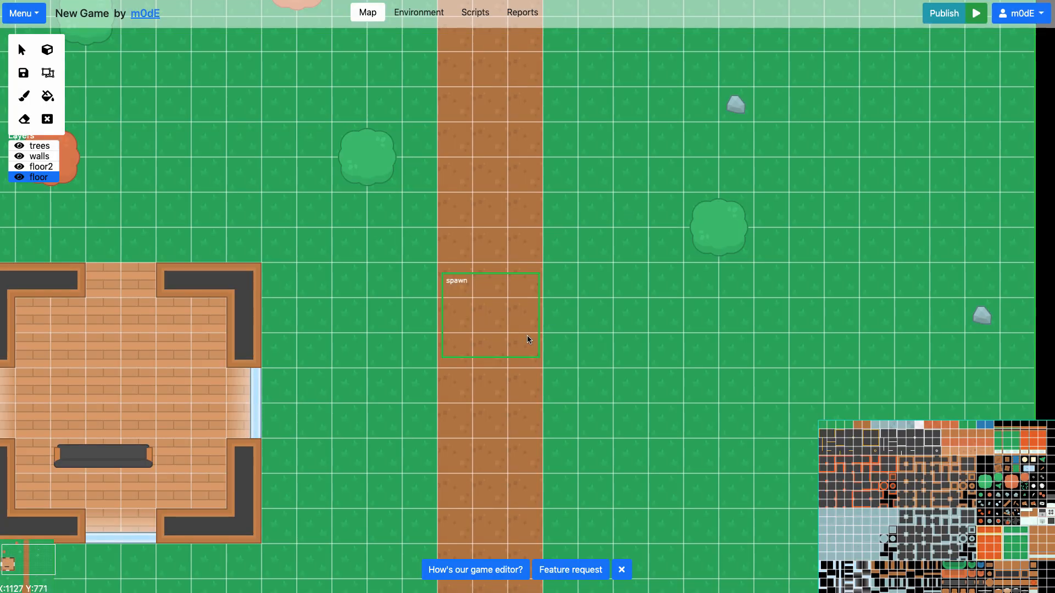
pyautogui.click(976, 12)
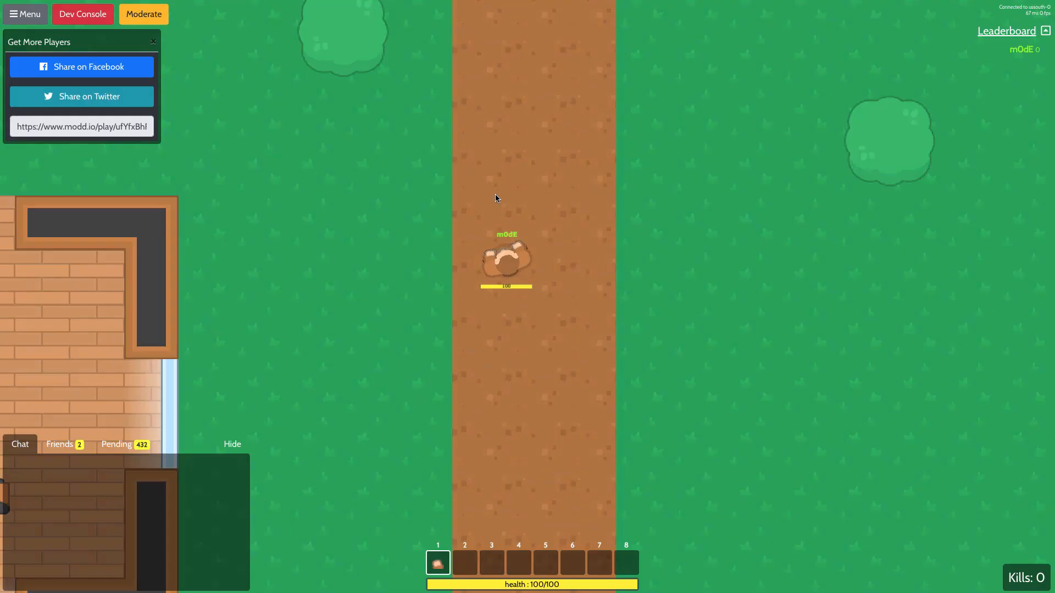